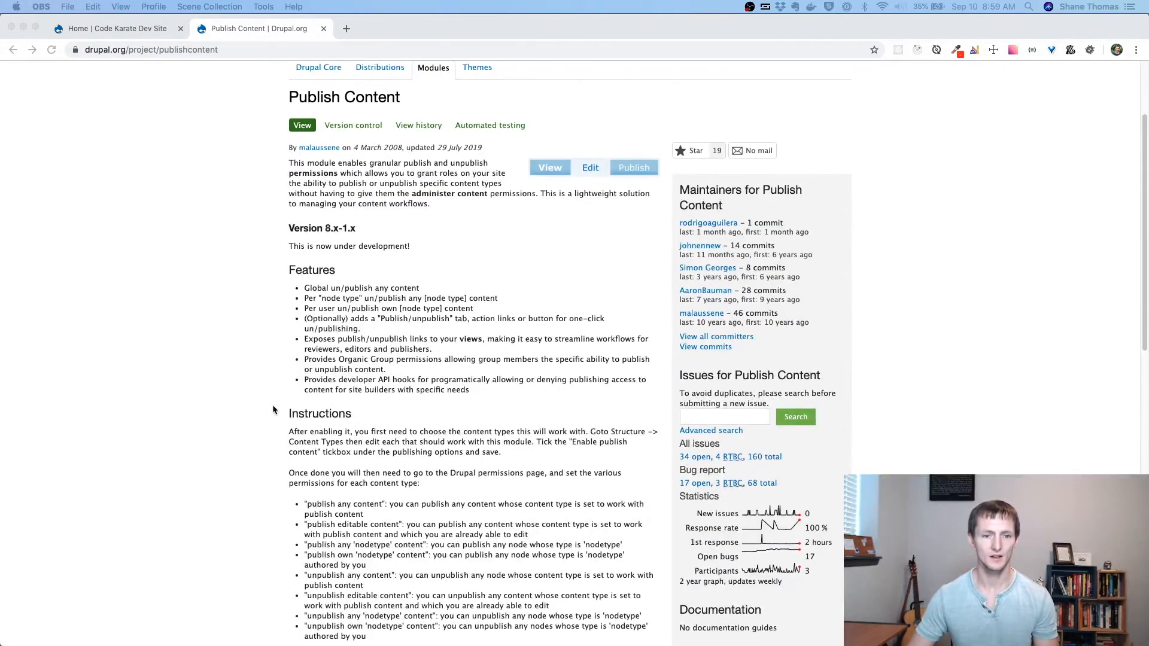
# - On the dev site, filter Extend modules by 'publi' and open Publish Content's permissions
pyautogui.scroll(-3)
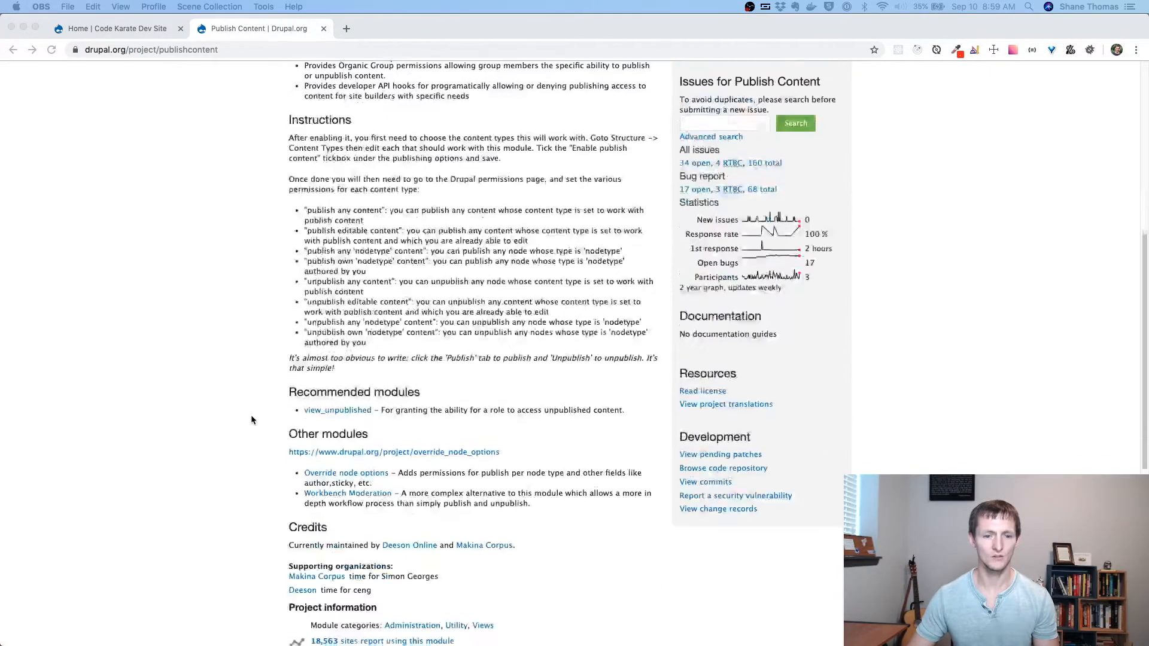
pyautogui.scroll(-3)
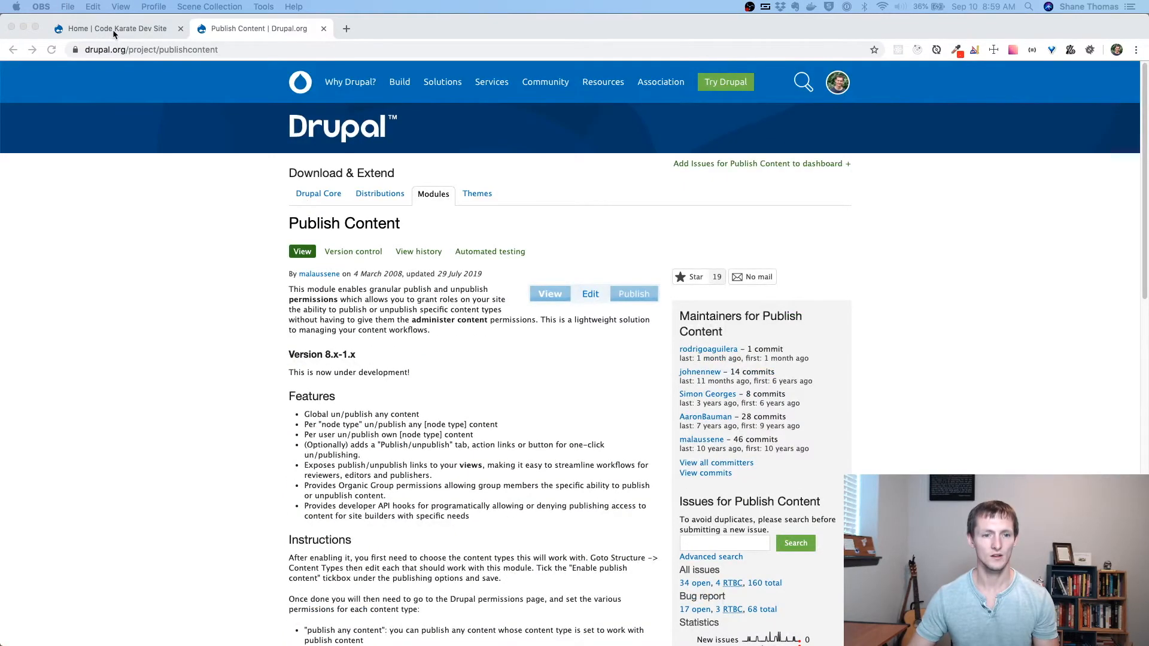
pyautogui.click(110, 28)
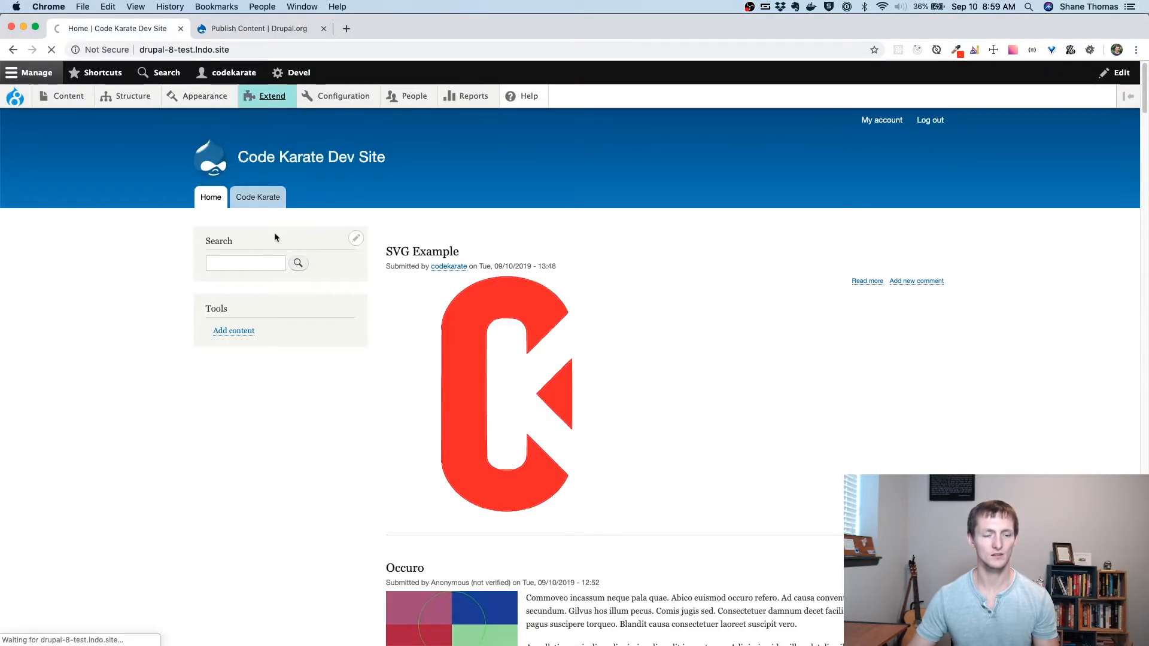
pyautogui.click(271, 96)
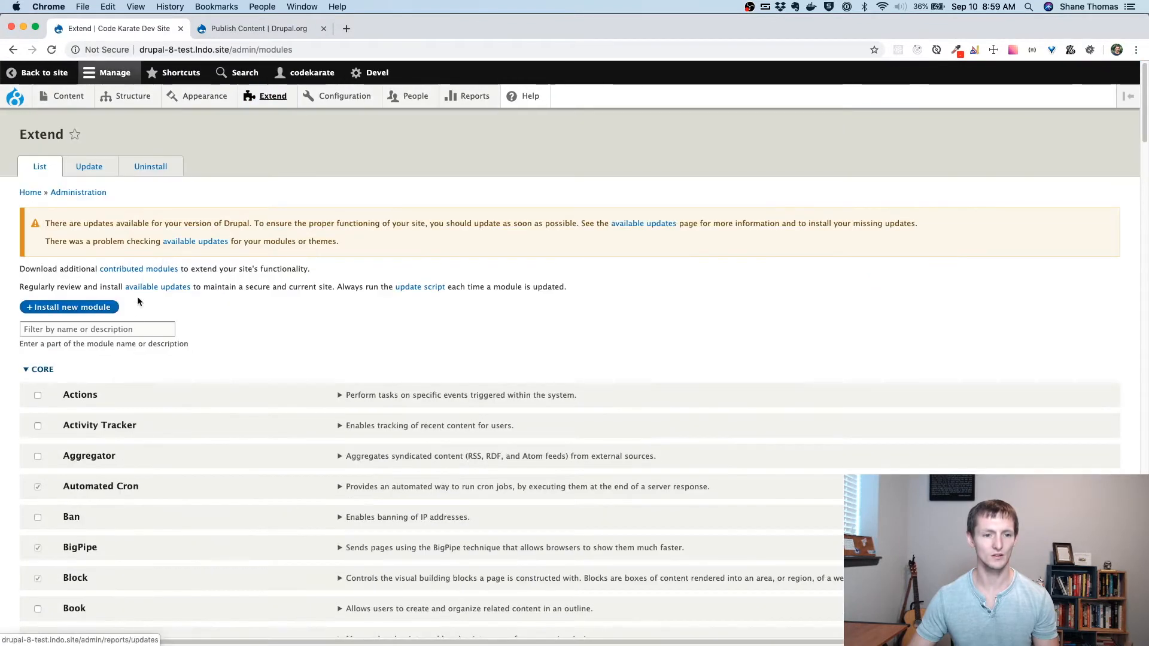
pyautogui.write('publi')
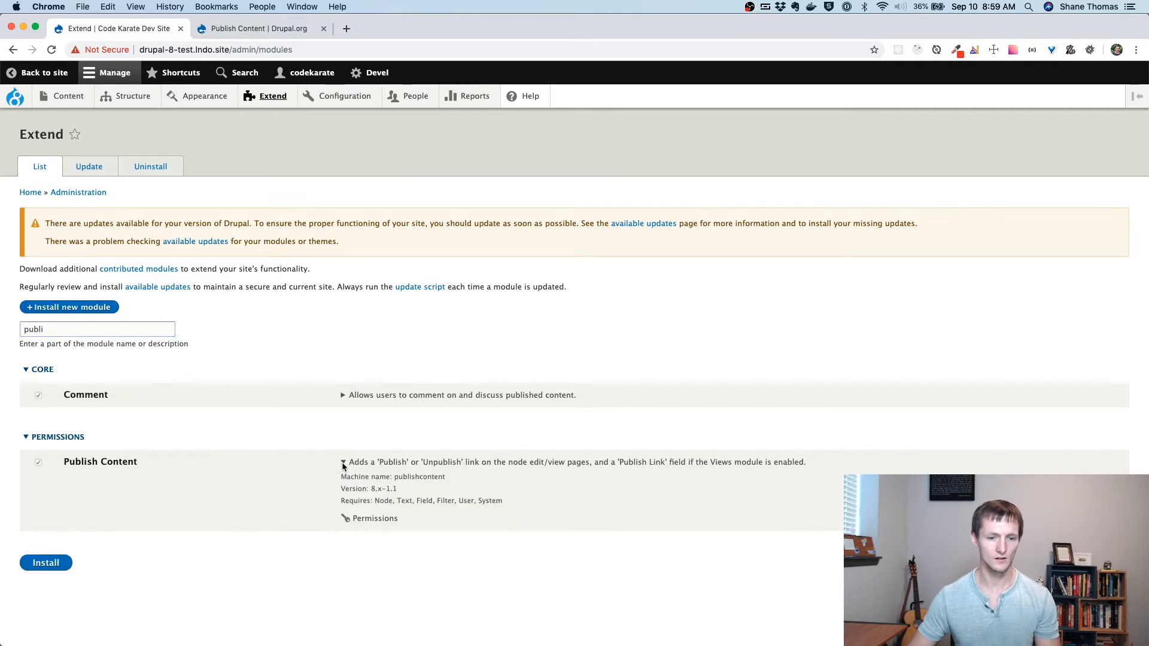
pyautogui.moveTo(375, 518)
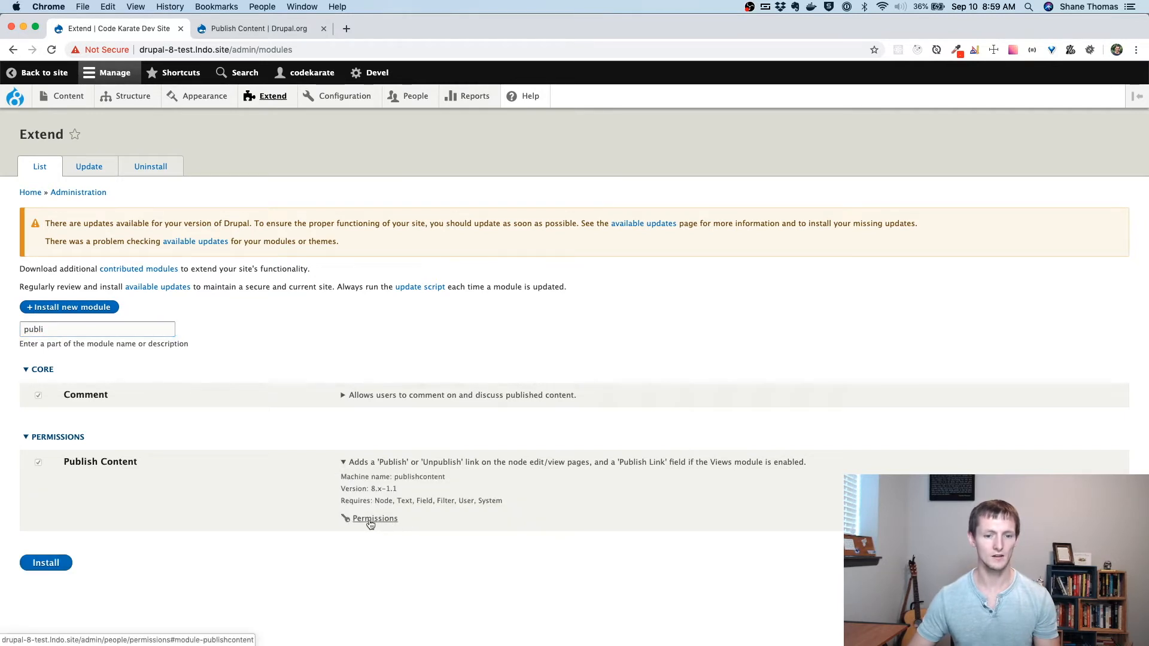
pyautogui.click(375, 518)
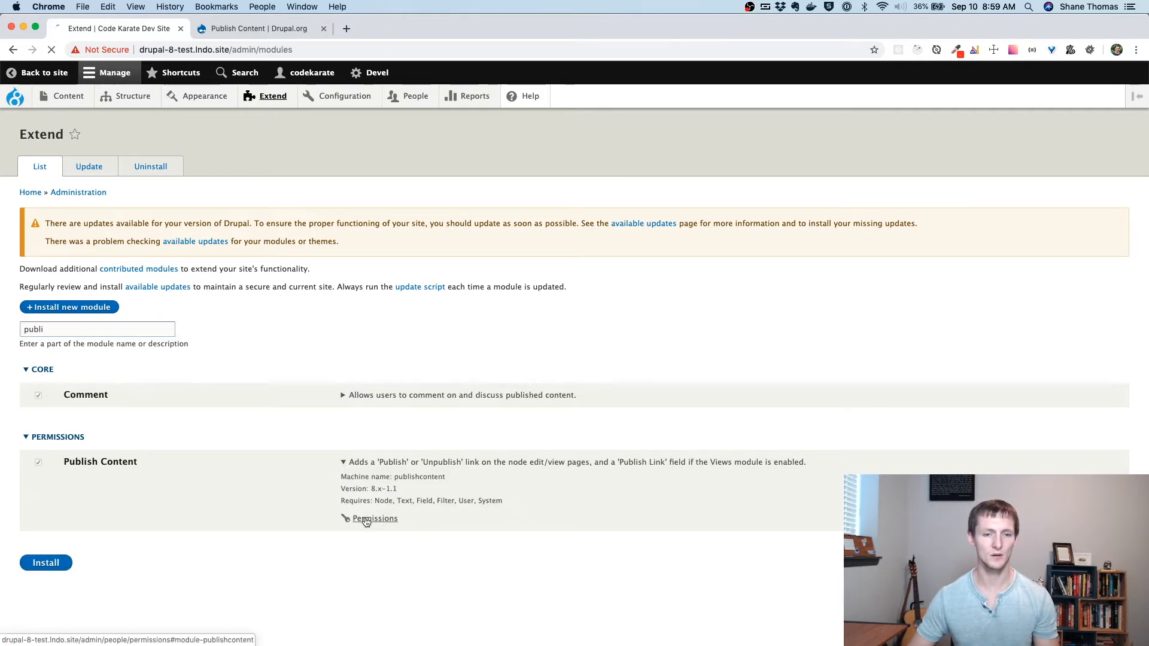
pyautogui.click(375, 518)
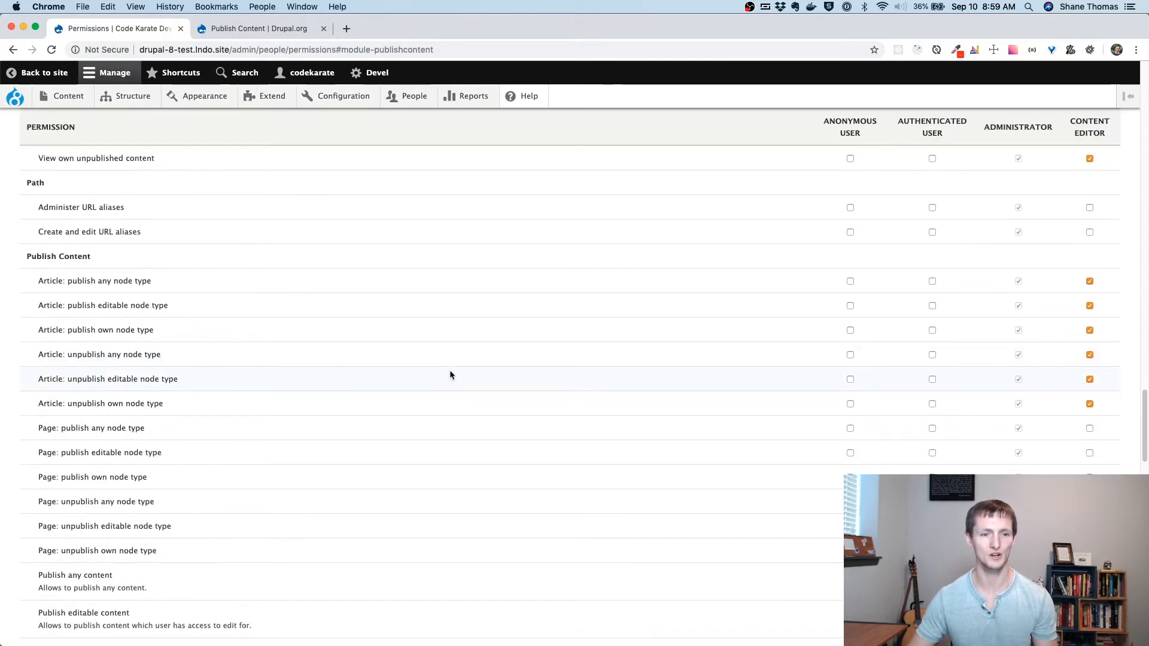
pyautogui.scroll(-3)
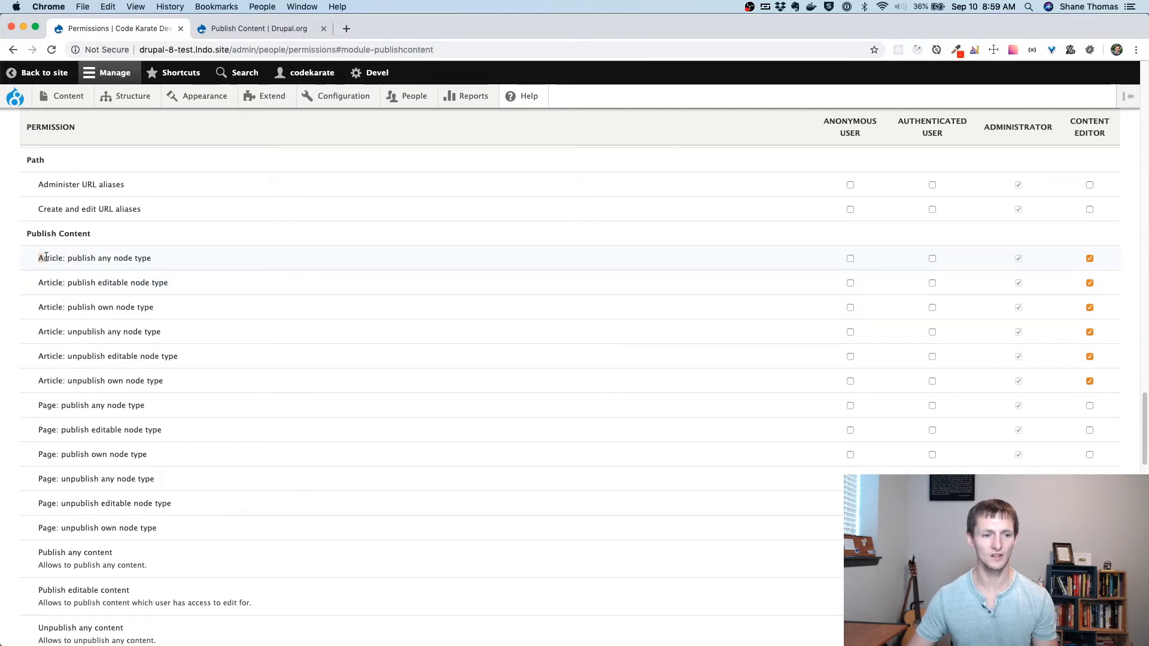
pyautogui.doubleClick(49, 258)
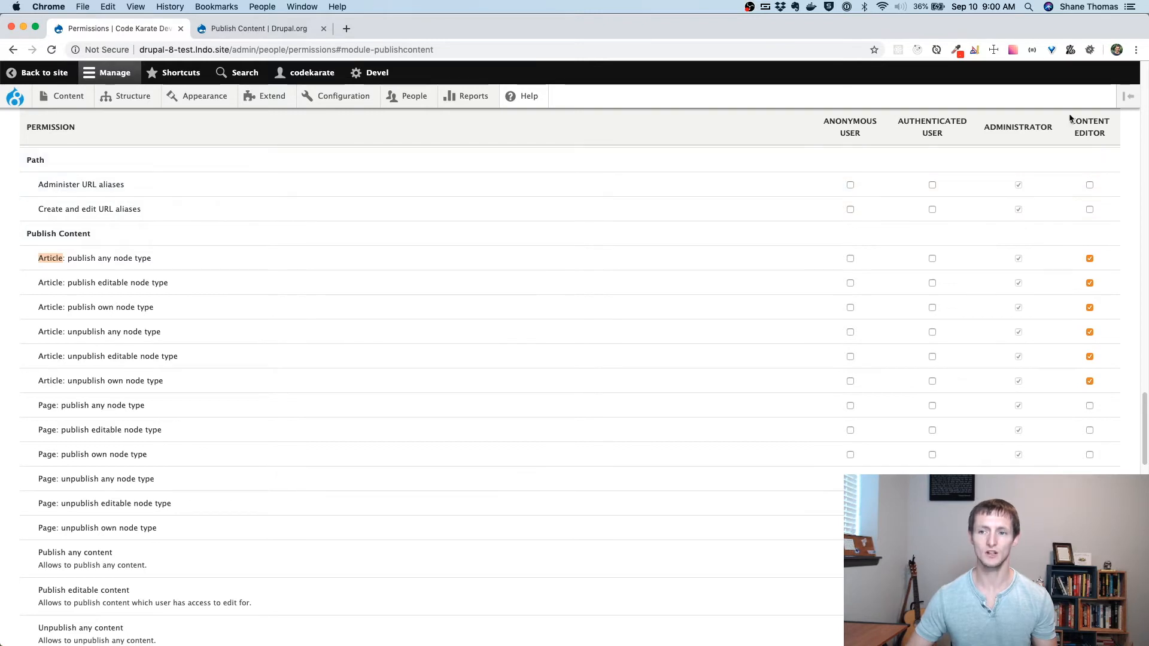
pyautogui.click(1089, 258)
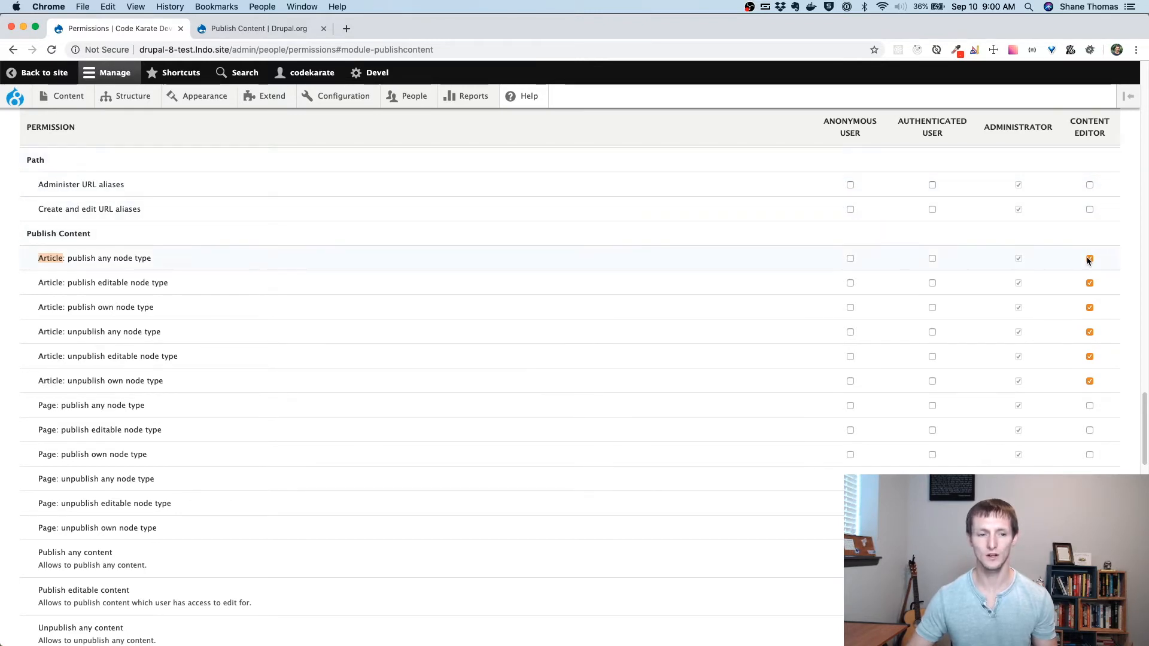
pyautogui.click(1089, 258)
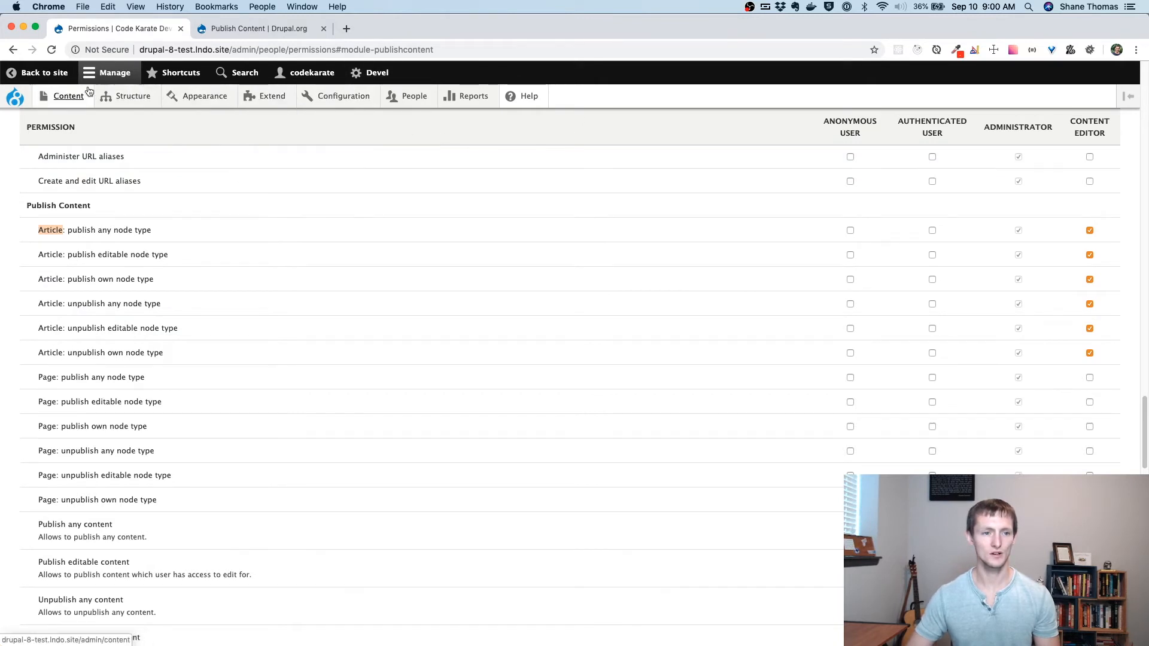
# - From the Content overview, open 'Unpublished Article' for editing
pyautogui.click(69, 96)
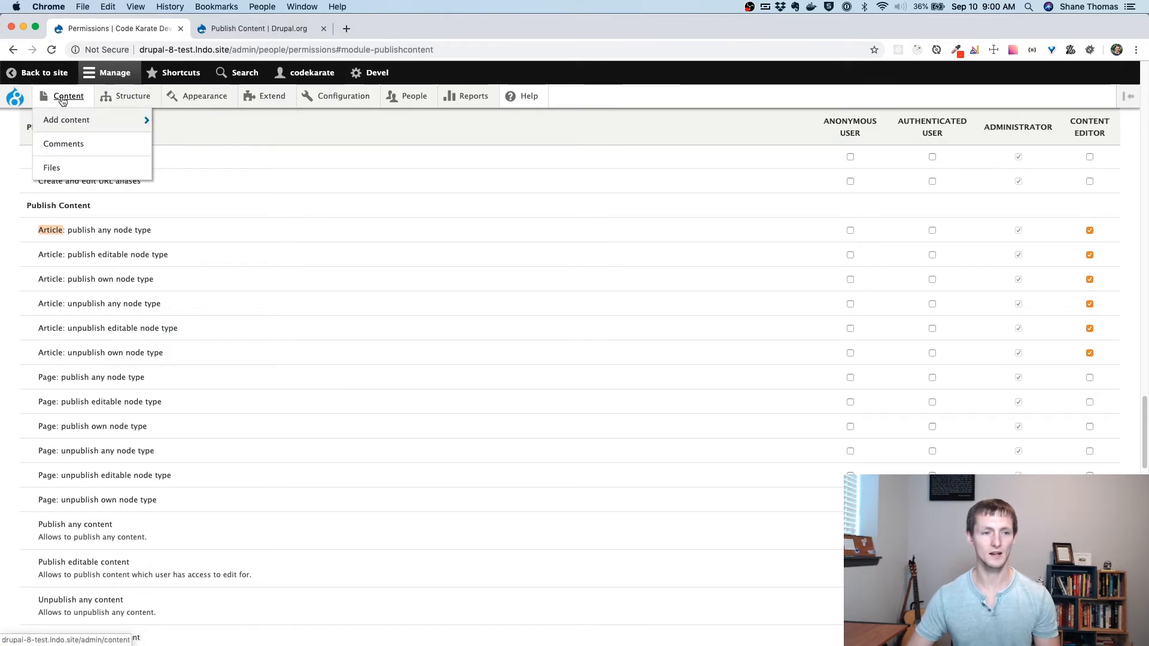
pyautogui.click(68, 96)
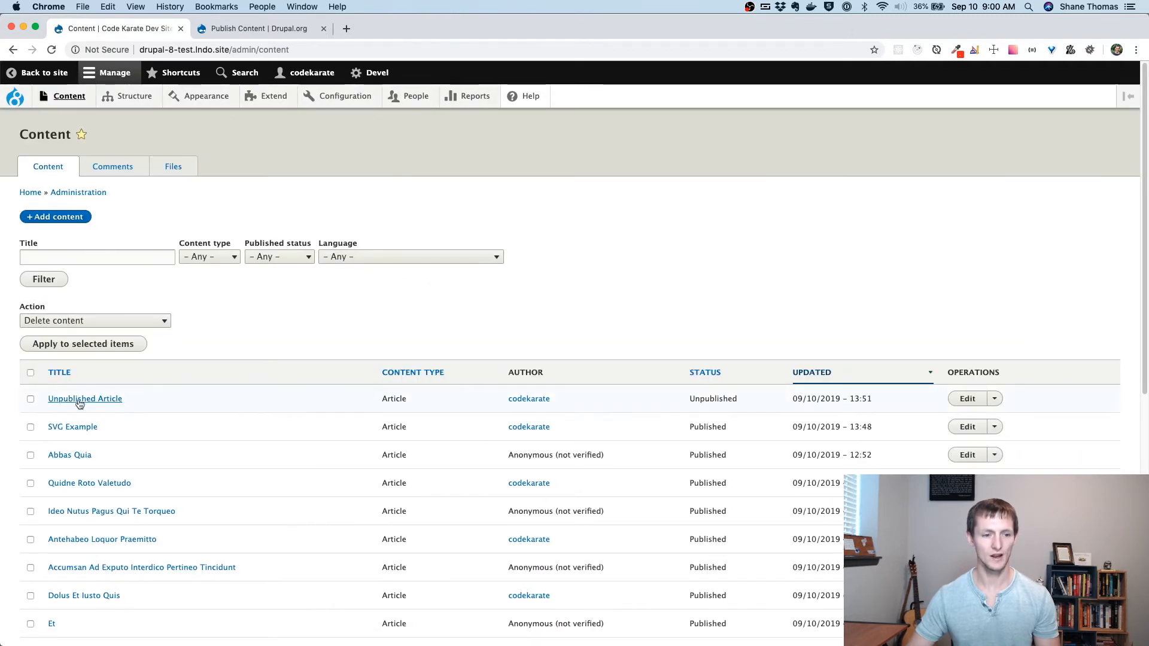
pyautogui.rightClick(968, 398)
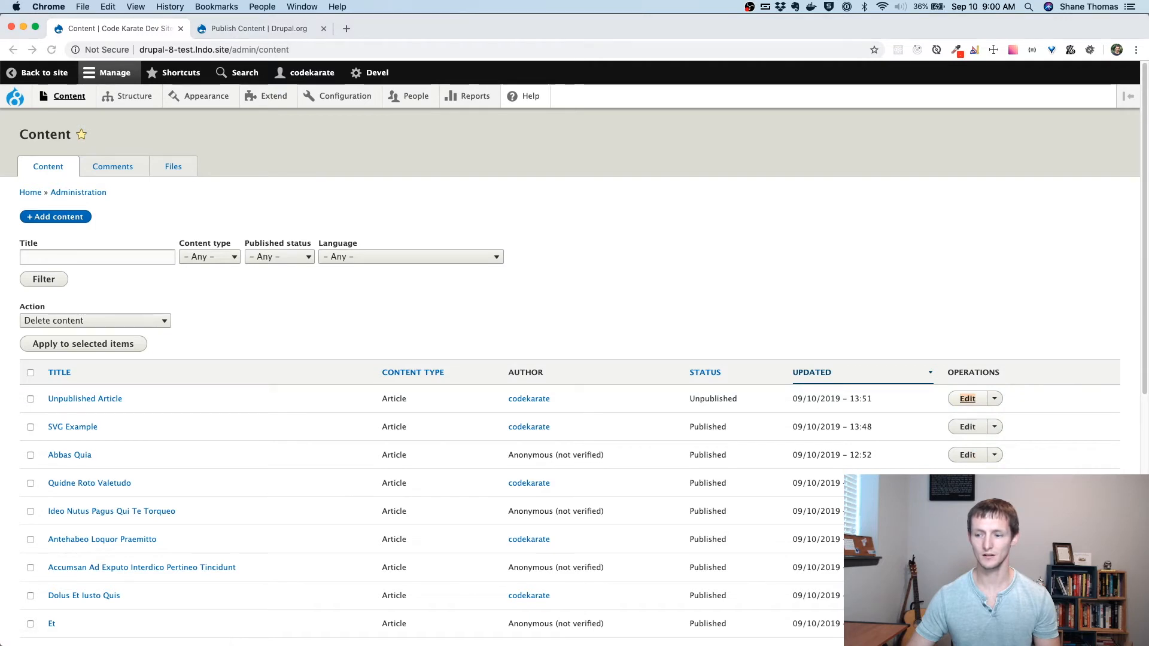
pyautogui.click(967, 398)
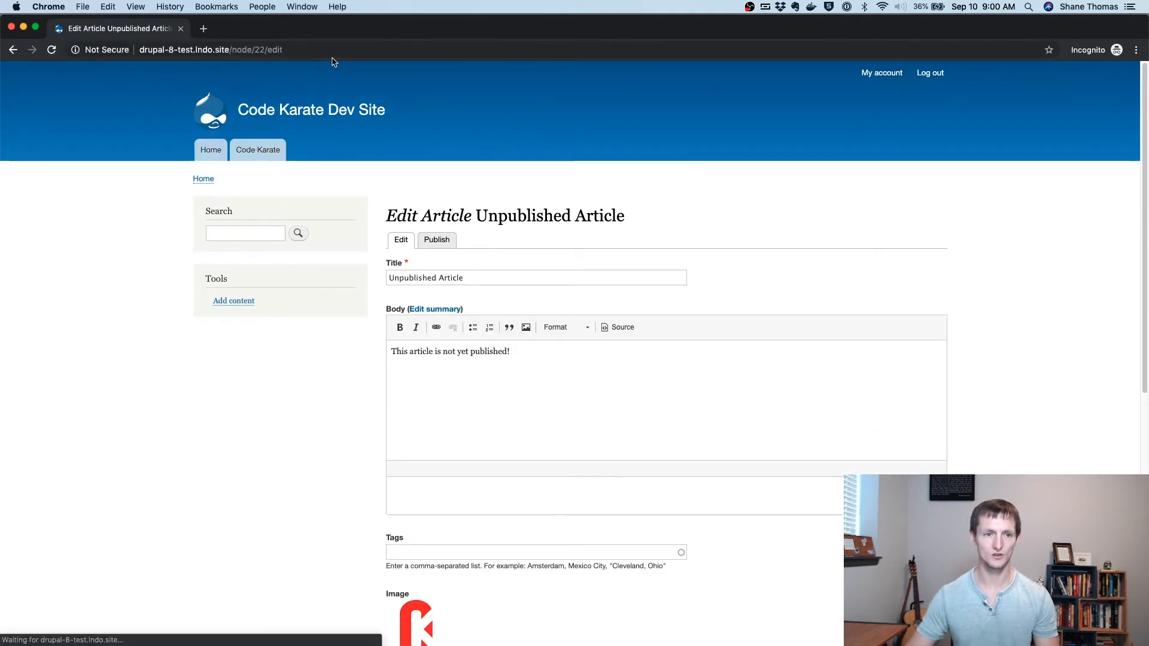
pyautogui.moveTo(381, 82)
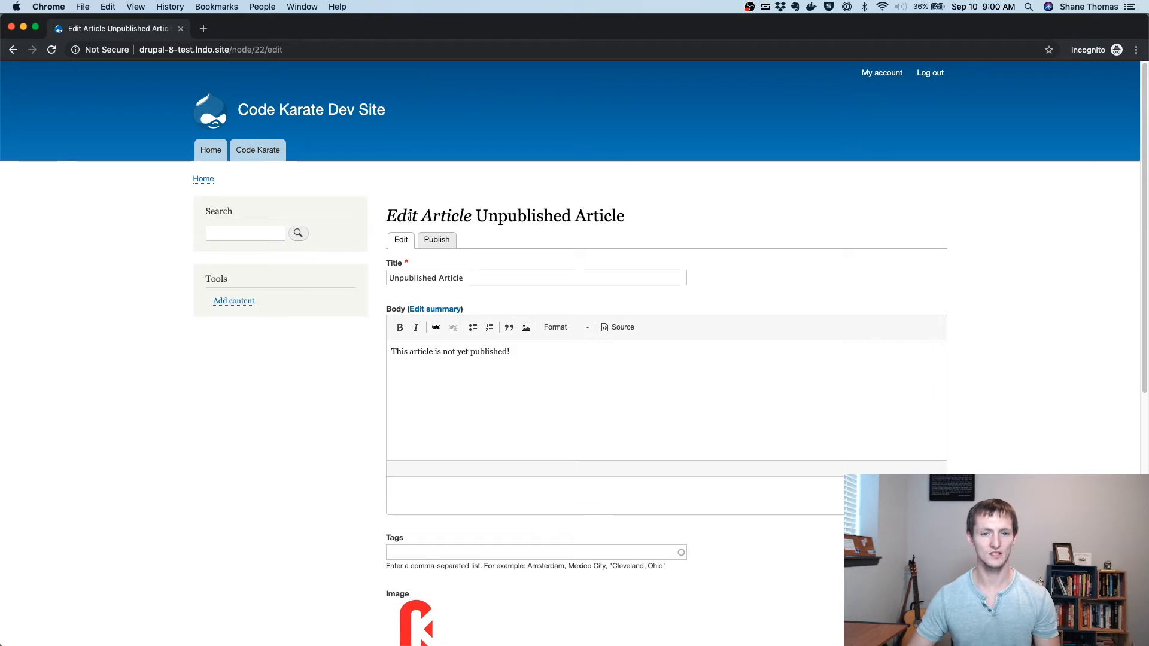
# - As content editor, publish and then unpublish the article, then return to the content list
pyautogui.scroll(-3)
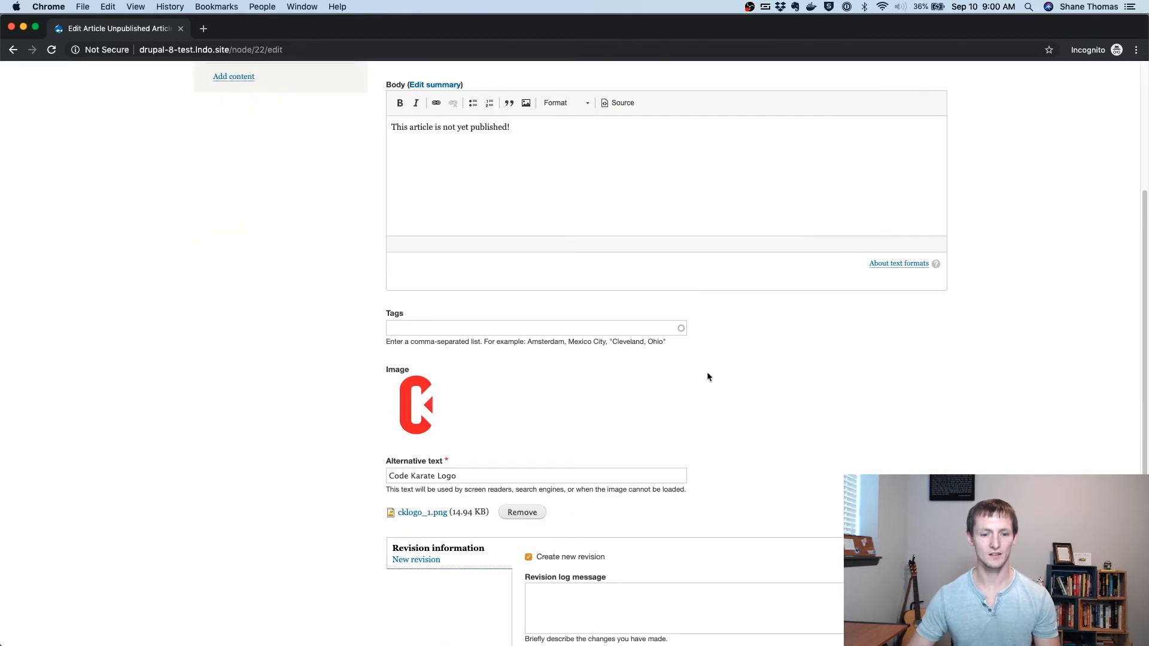
pyautogui.scroll(-3)
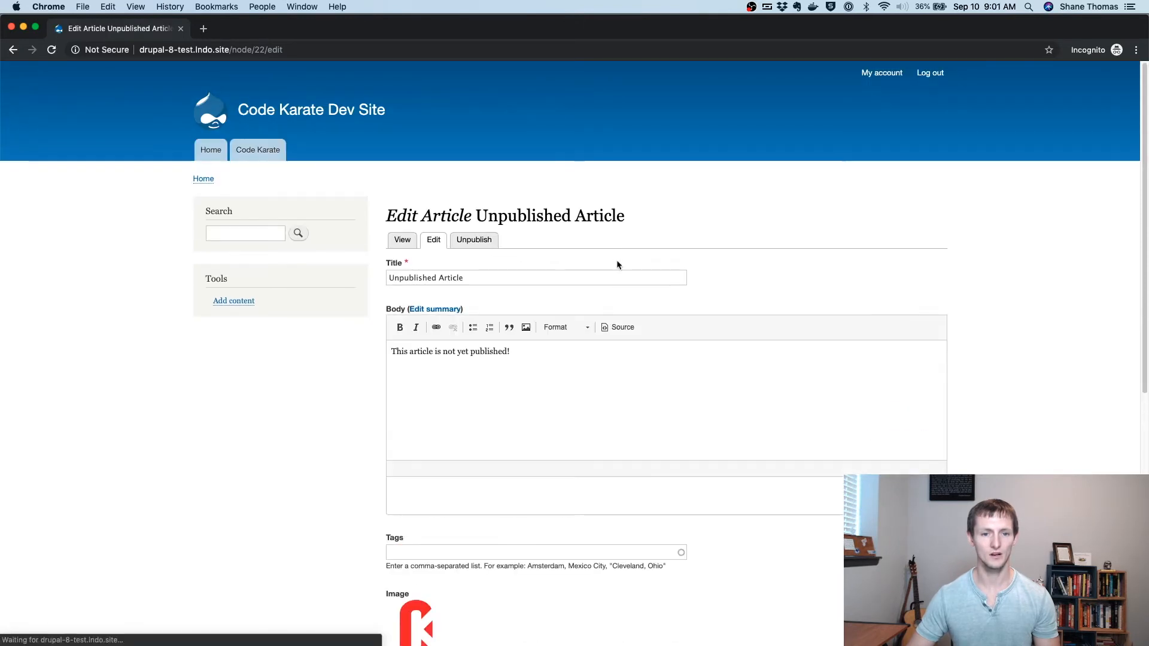
pyautogui.click(402, 239)
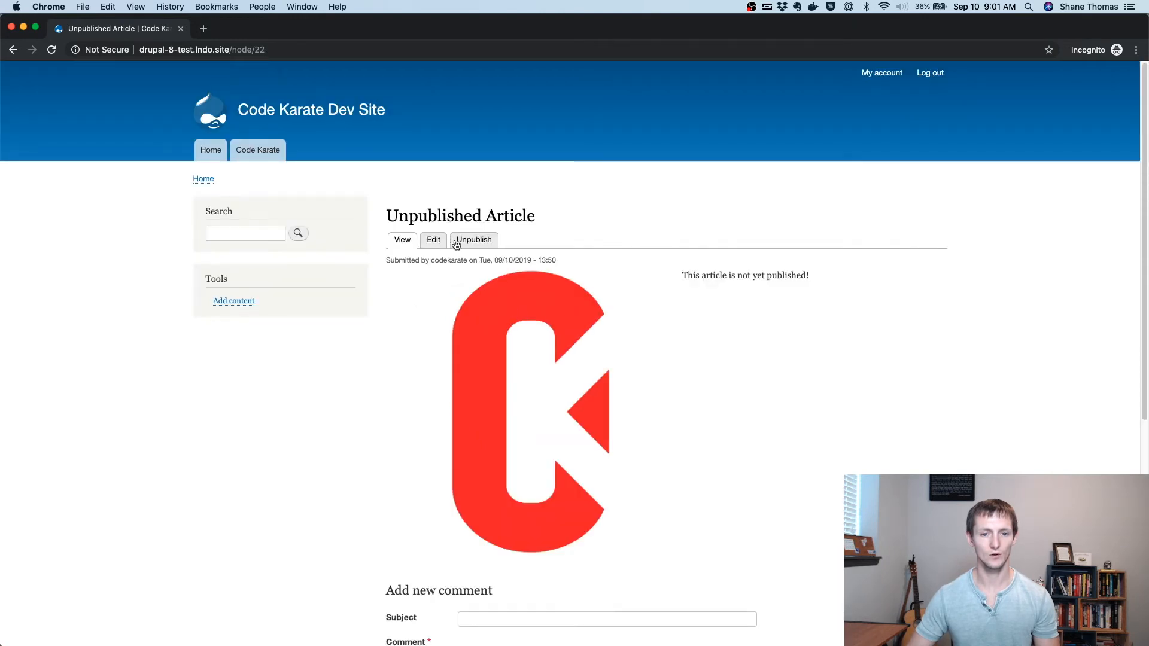
pyautogui.click(473, 239)
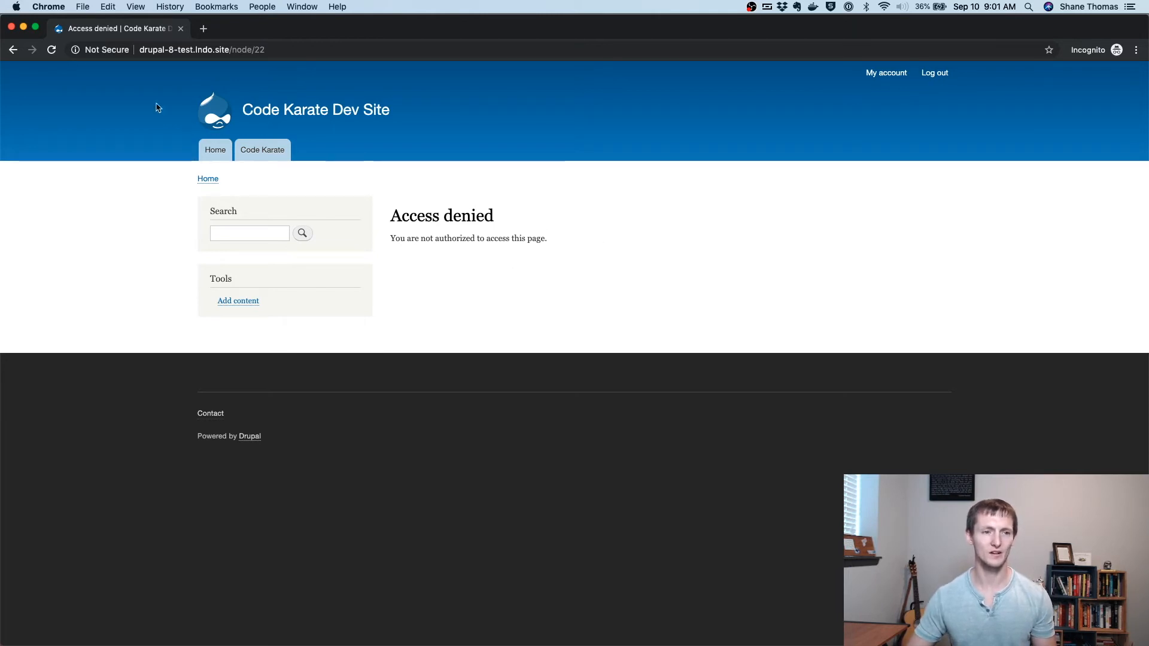
pyautogui.click(13, 49)
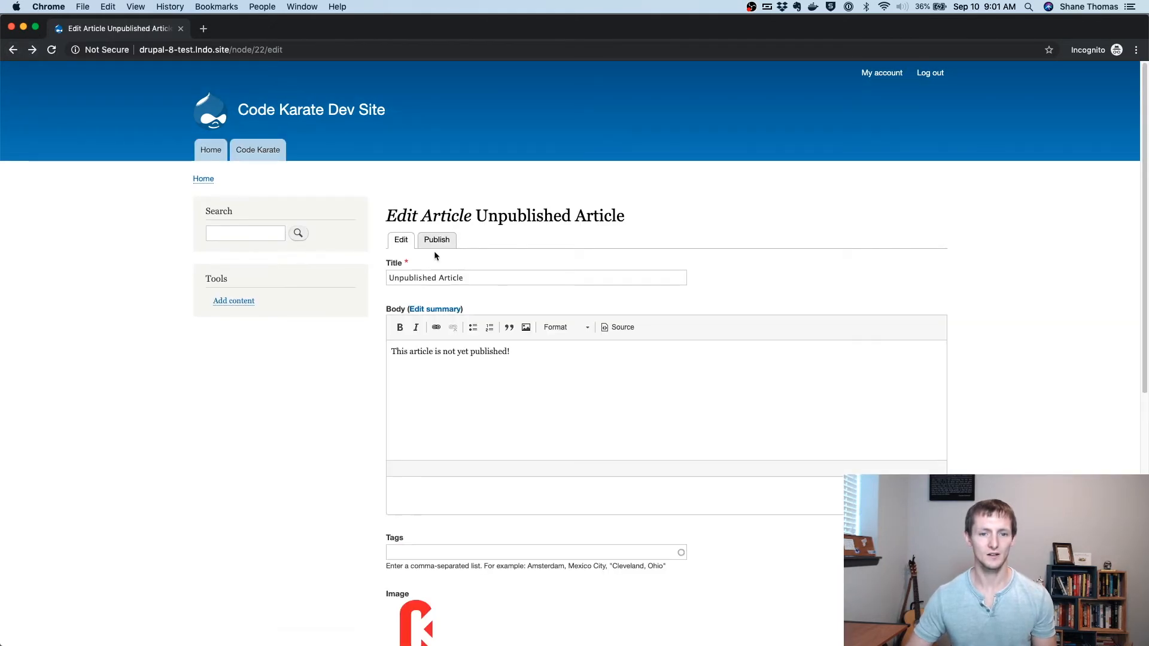
pyautogui.scroll(-3)
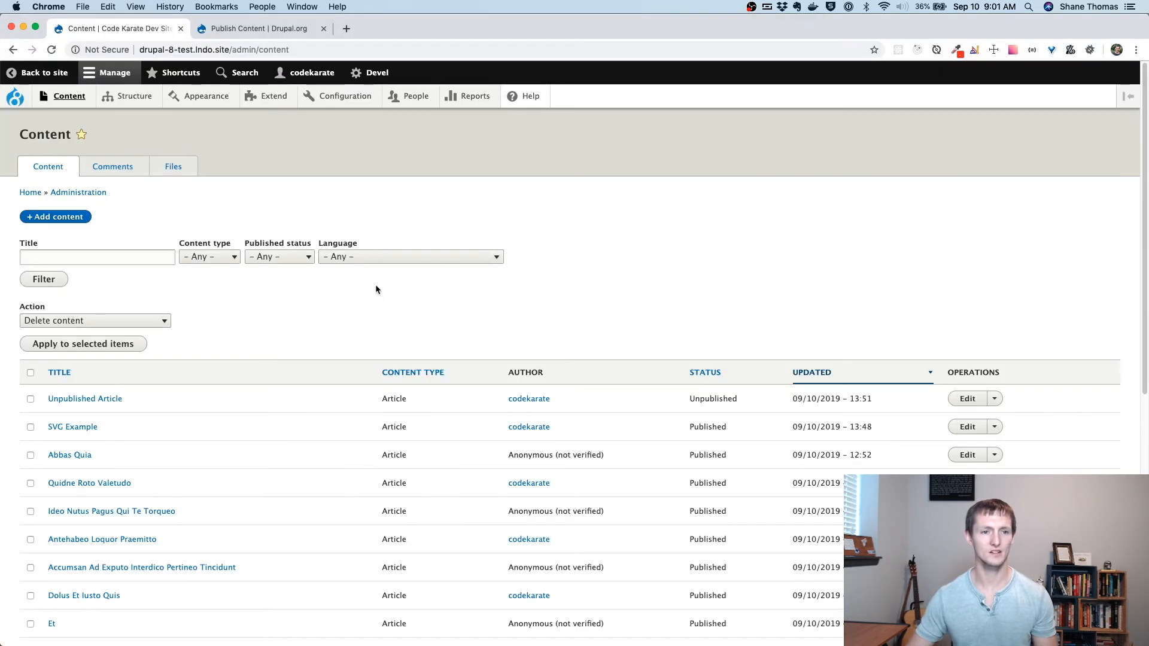
pyautogui.moveTo(408, 306)
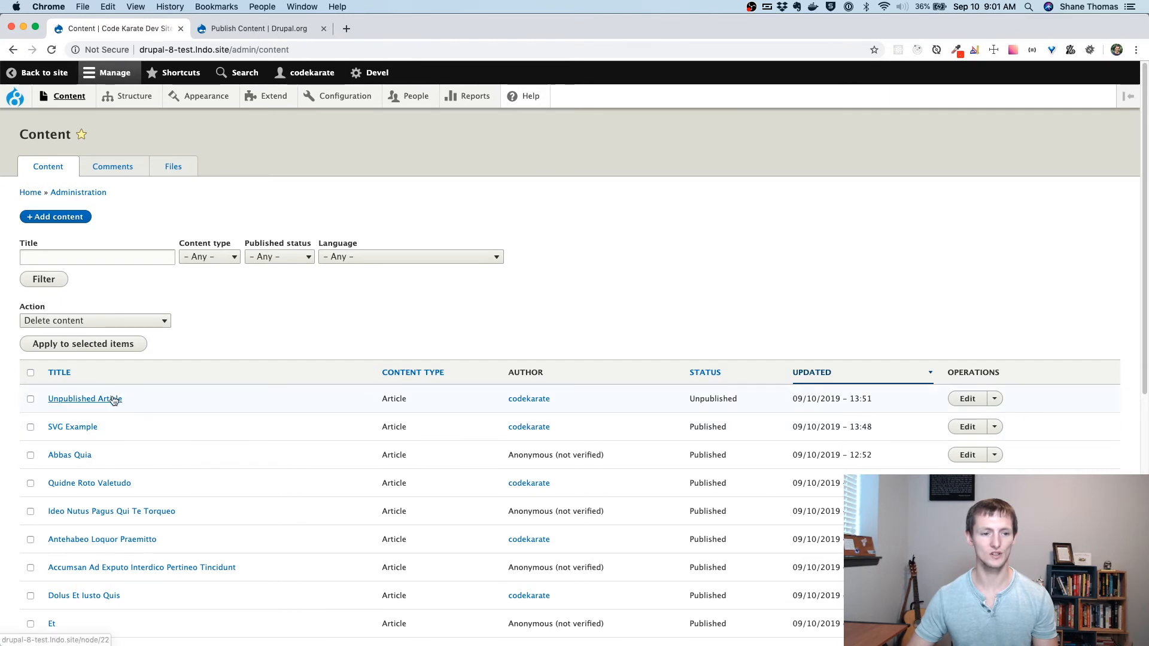
# - Open the Unpublished Article page as administrator and show the Structure menu
pyautogui.click(84, 398)
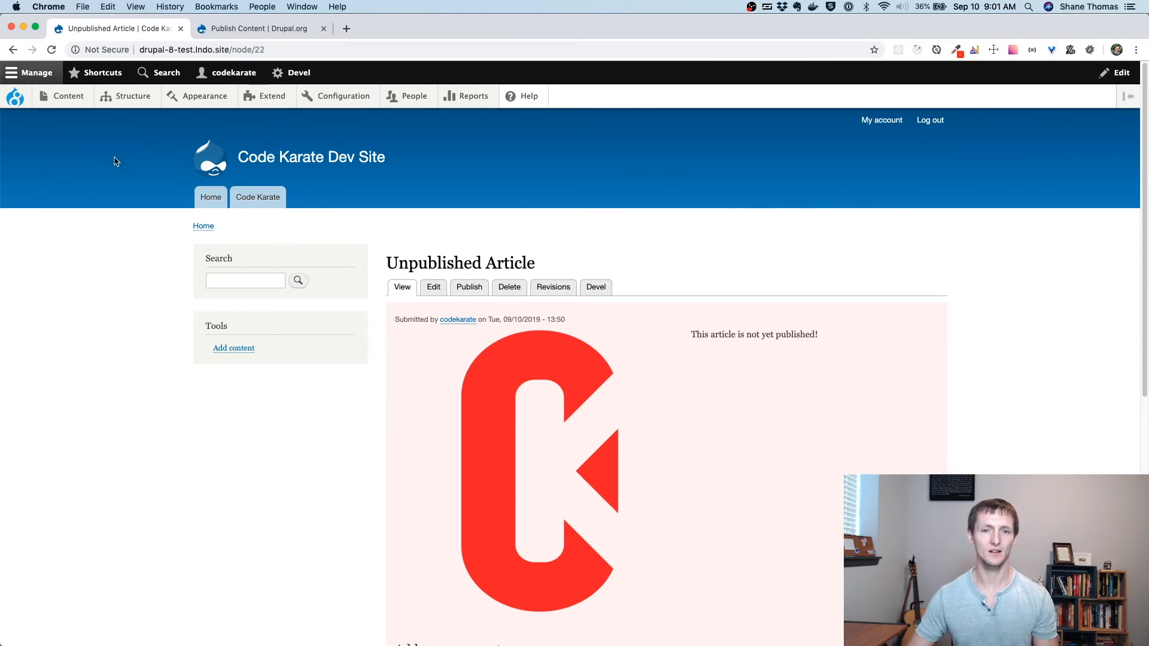
pyautogui.moveTo(107, 163)
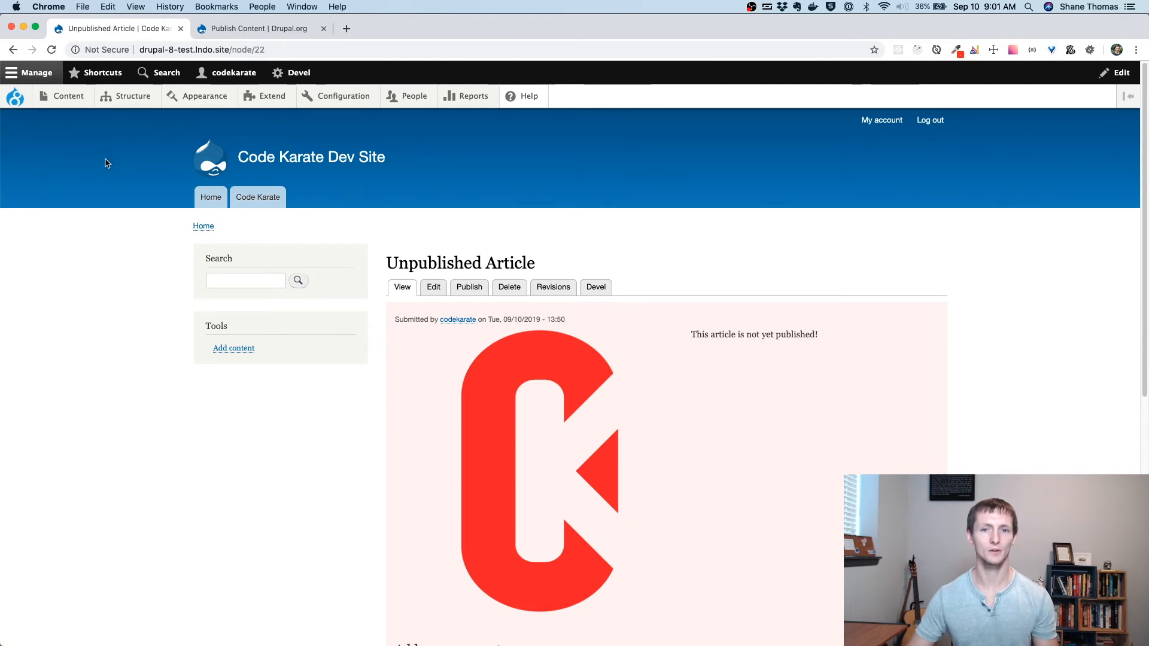
pyautogui.click(132, 95)
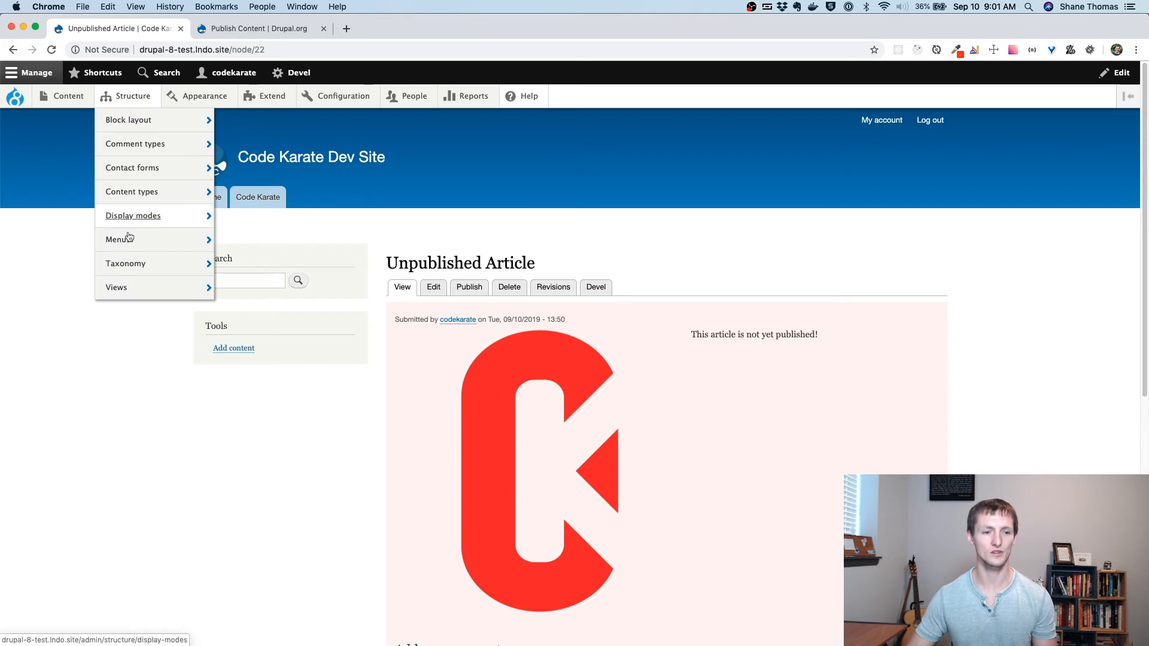
# - Add a view named 'Articles List' showing Article content and save it for editing
pyautogui.click(115, 288)
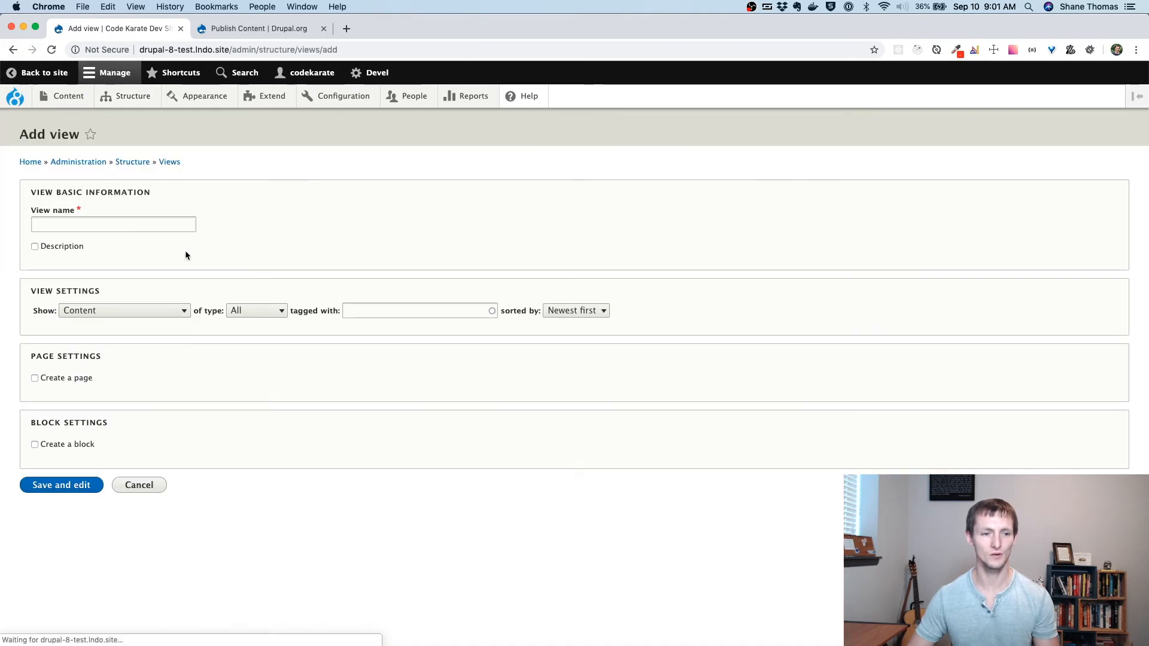
pyautogui.write('Articles List')
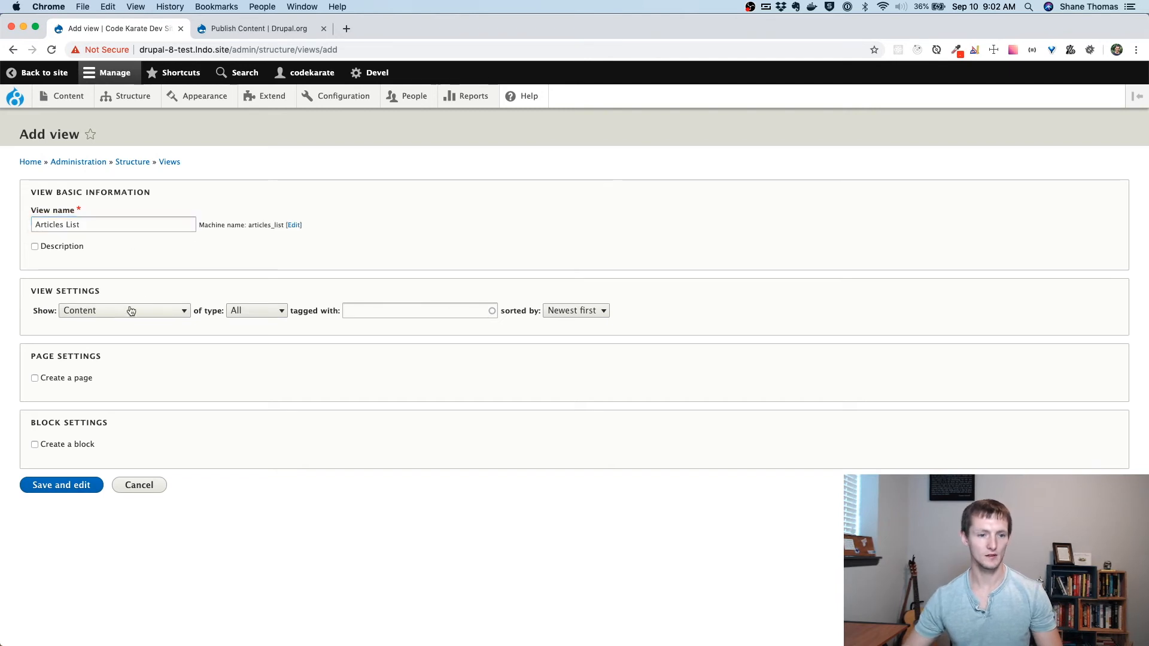
pyautogui.click(256, 310)
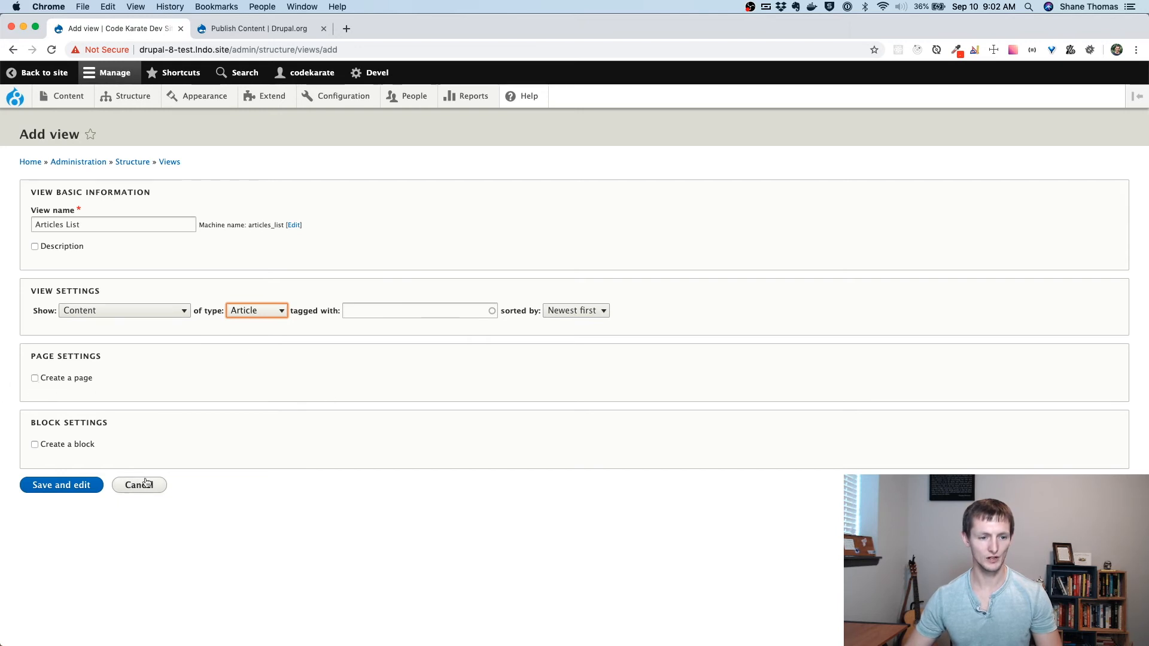
pyautogui.click(61, 484)
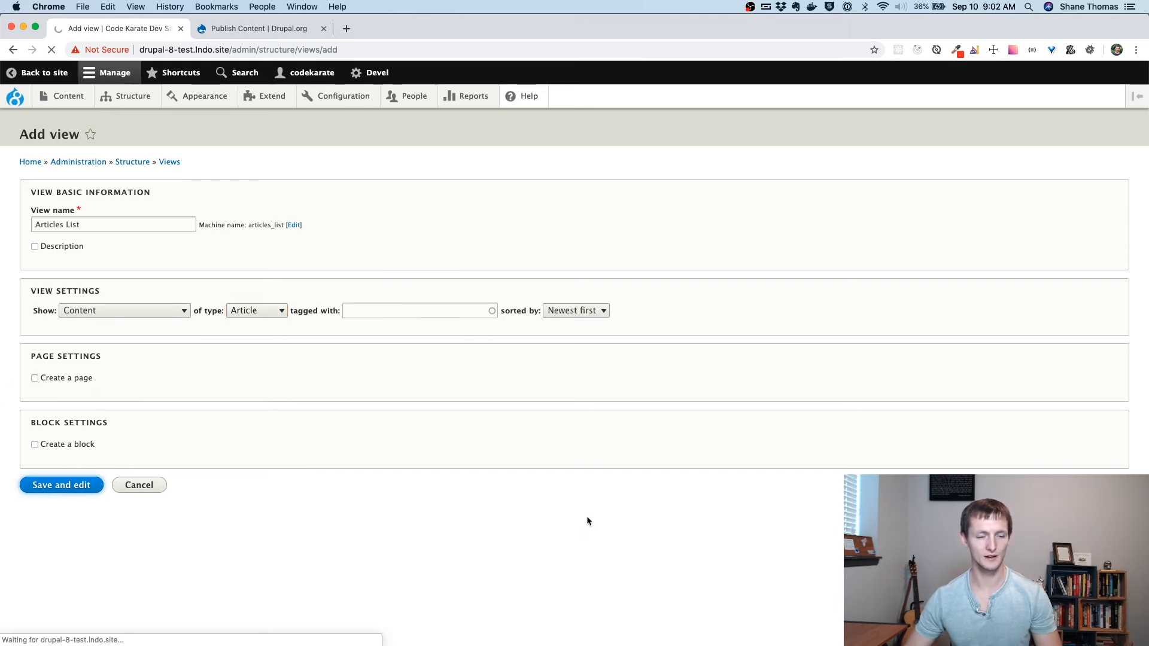
pyautogui.click(61, 484)
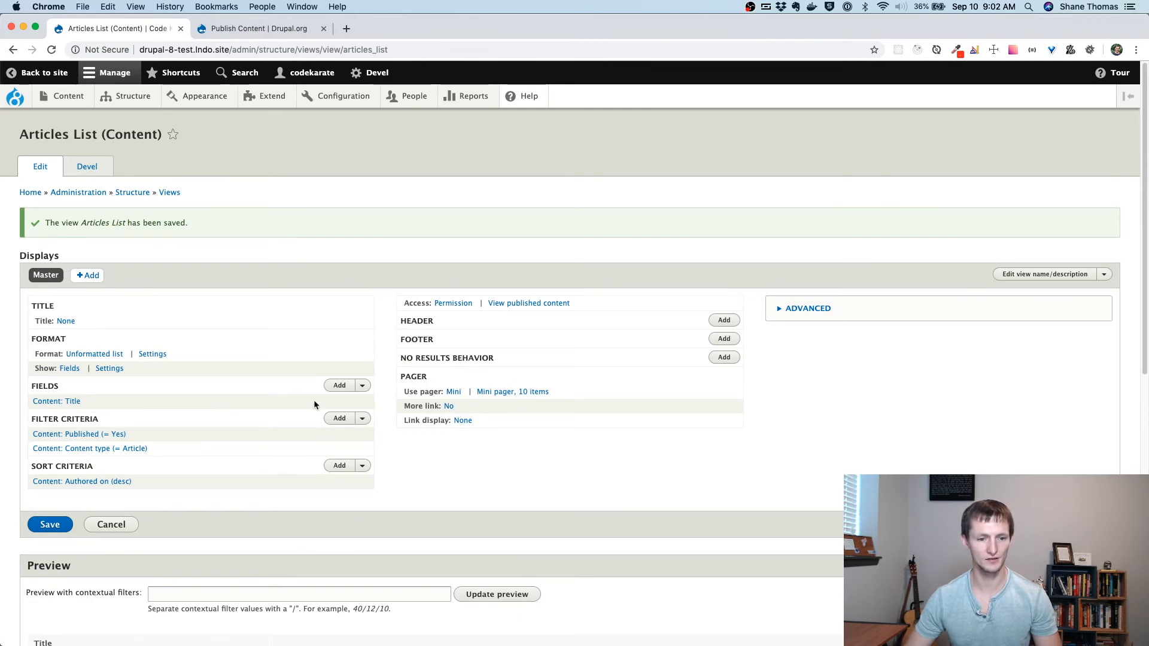
# - Add the Content category's Publish/Unpublish field to the view with default settings
pyautogui.click(338, 385)
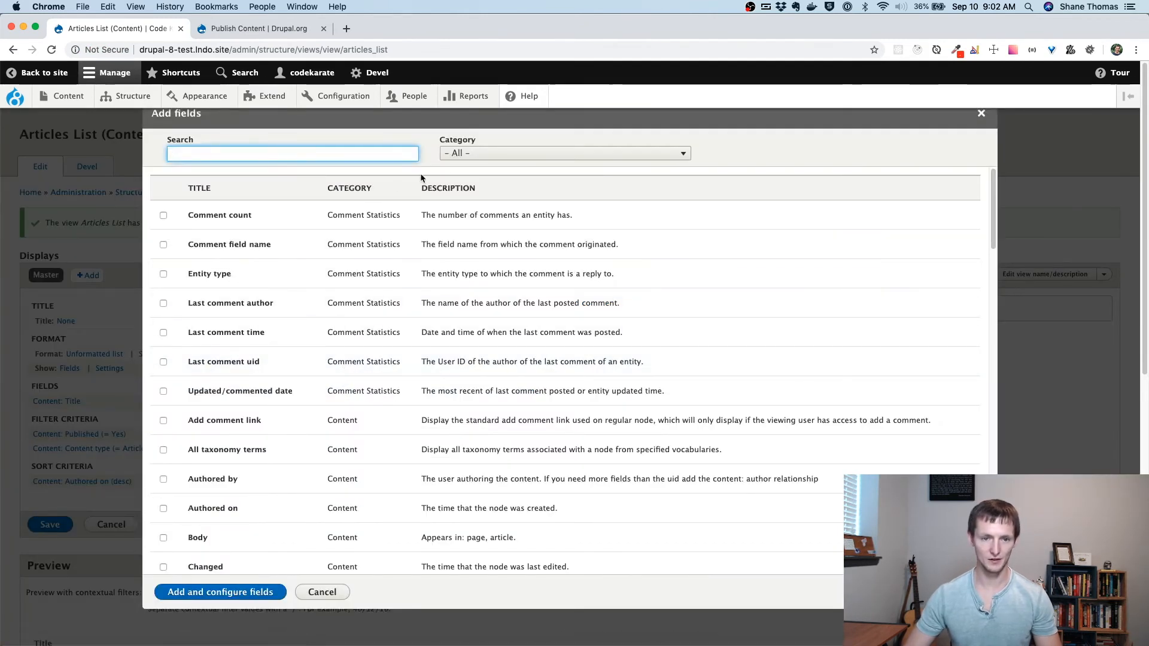
pyautogui.click(564, 153)
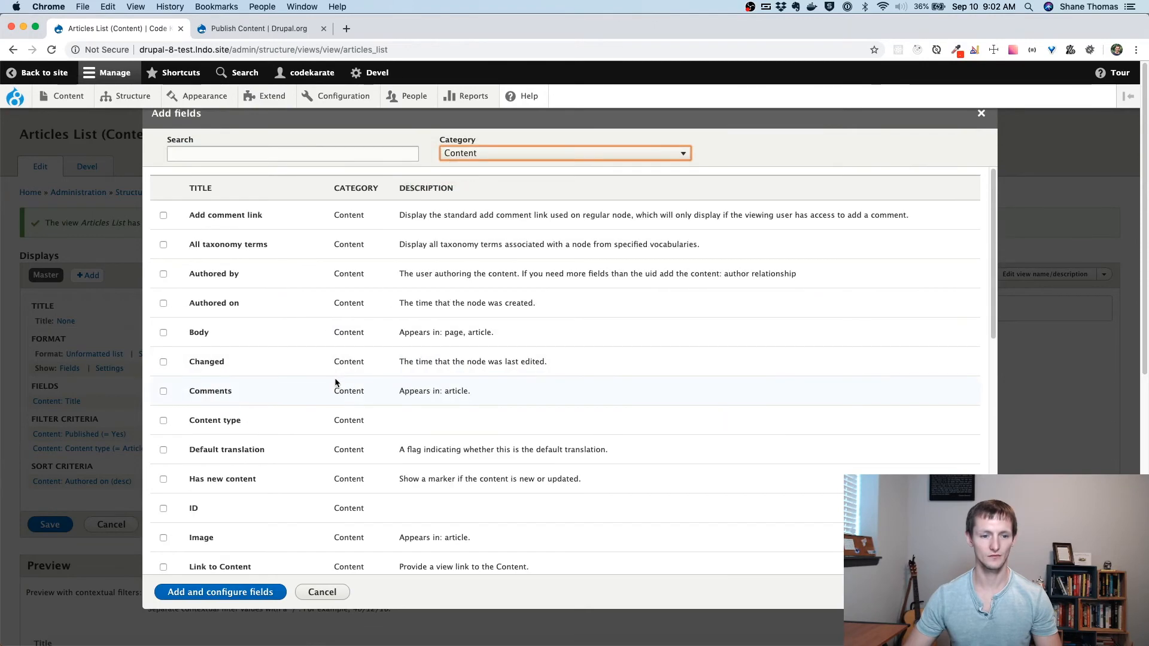
pyautogui.scroll(-3)
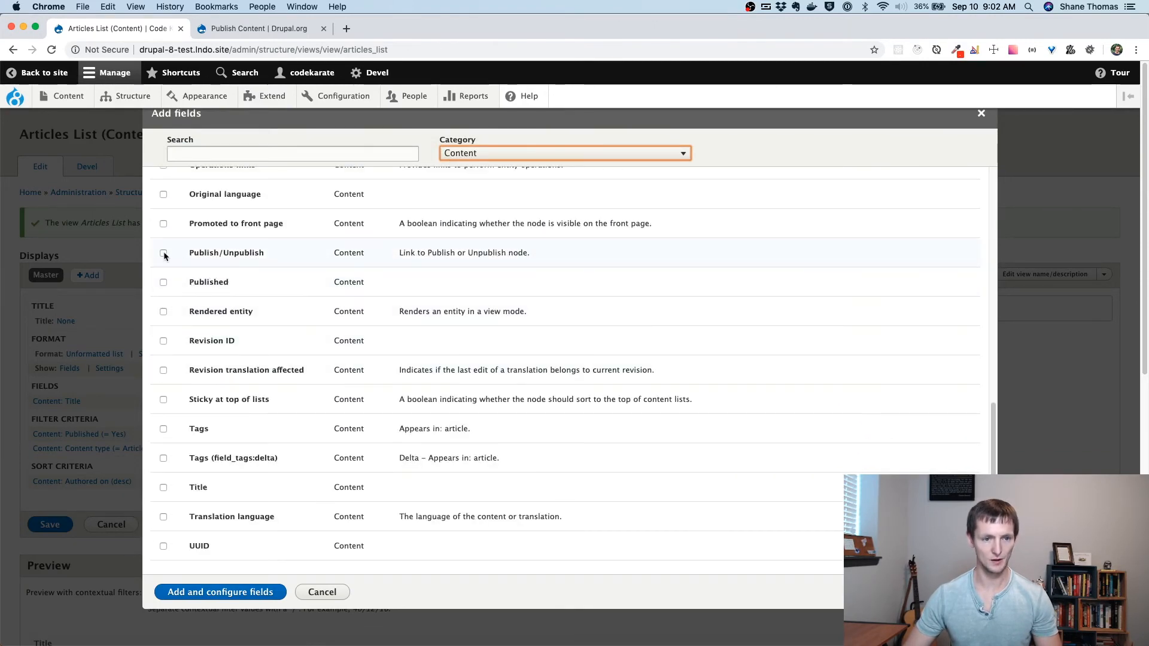
pyautogui.click(163, 252)
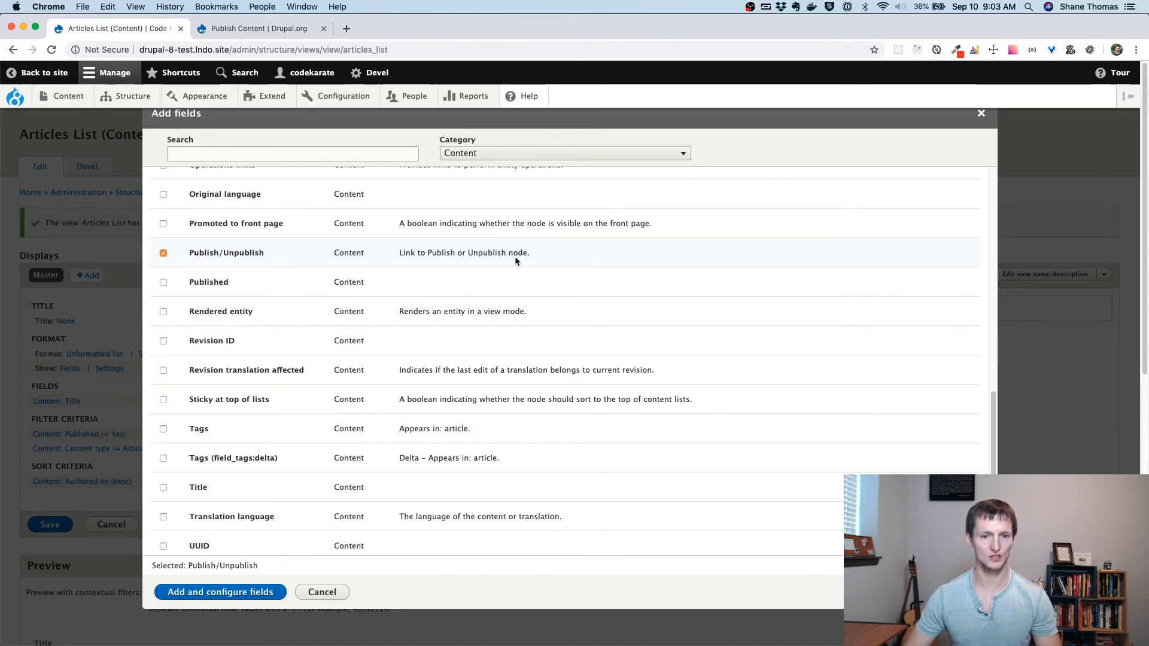
pyautogui.click(219, 592)
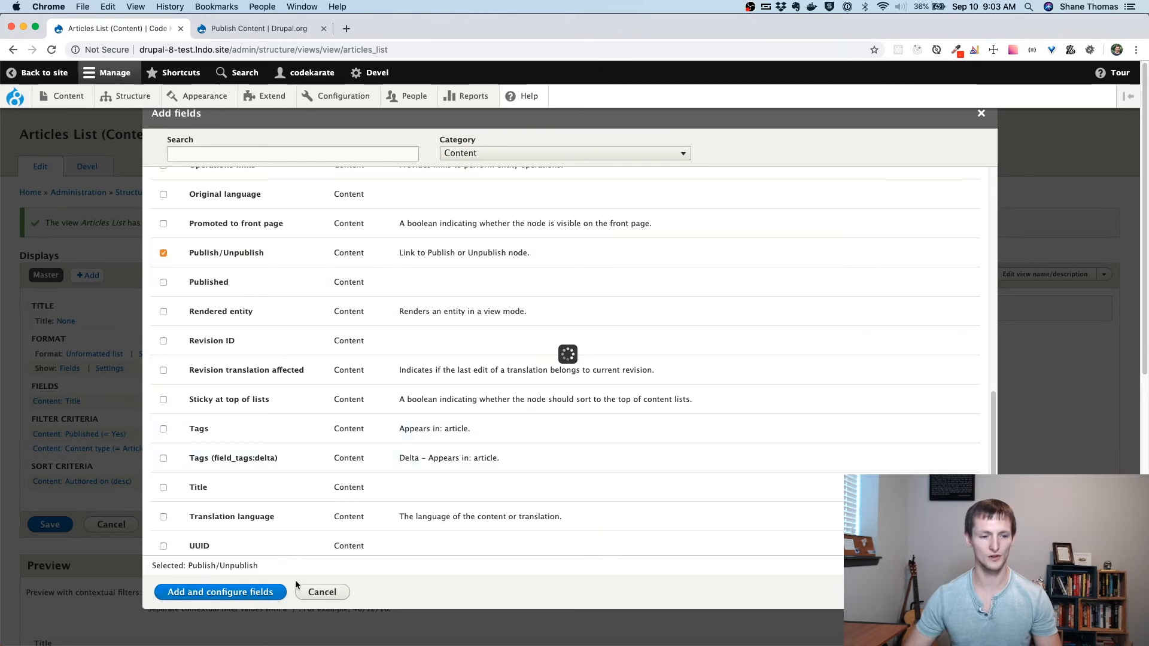
pyautogui.click(219, 591)
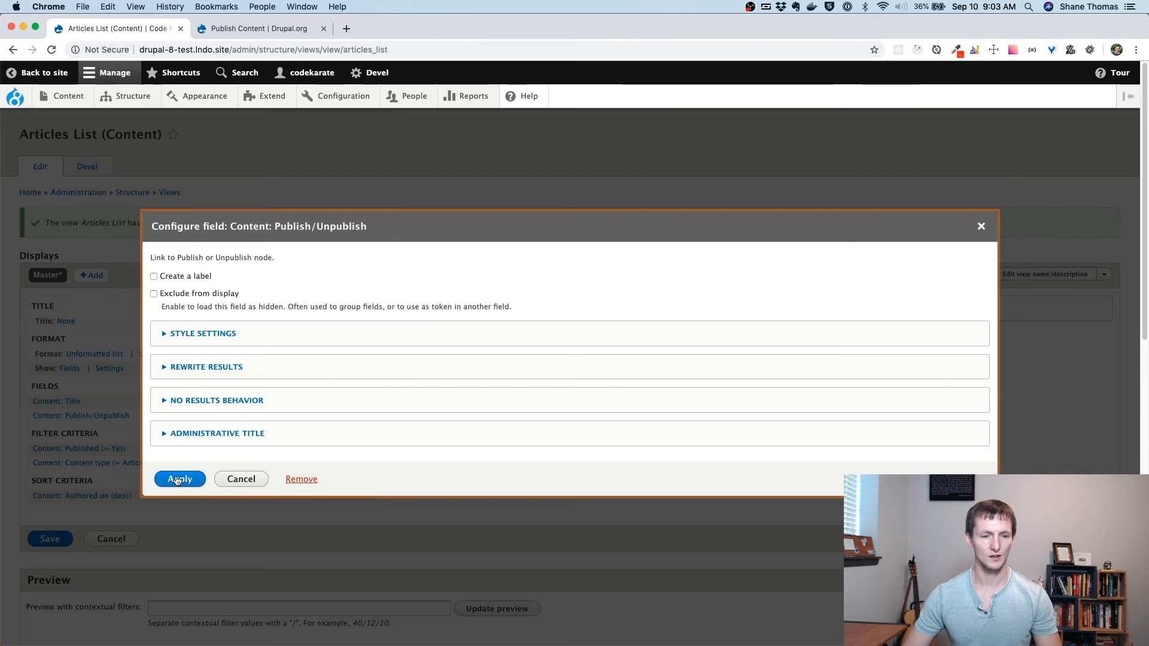
pyautogui.click(180, 479)
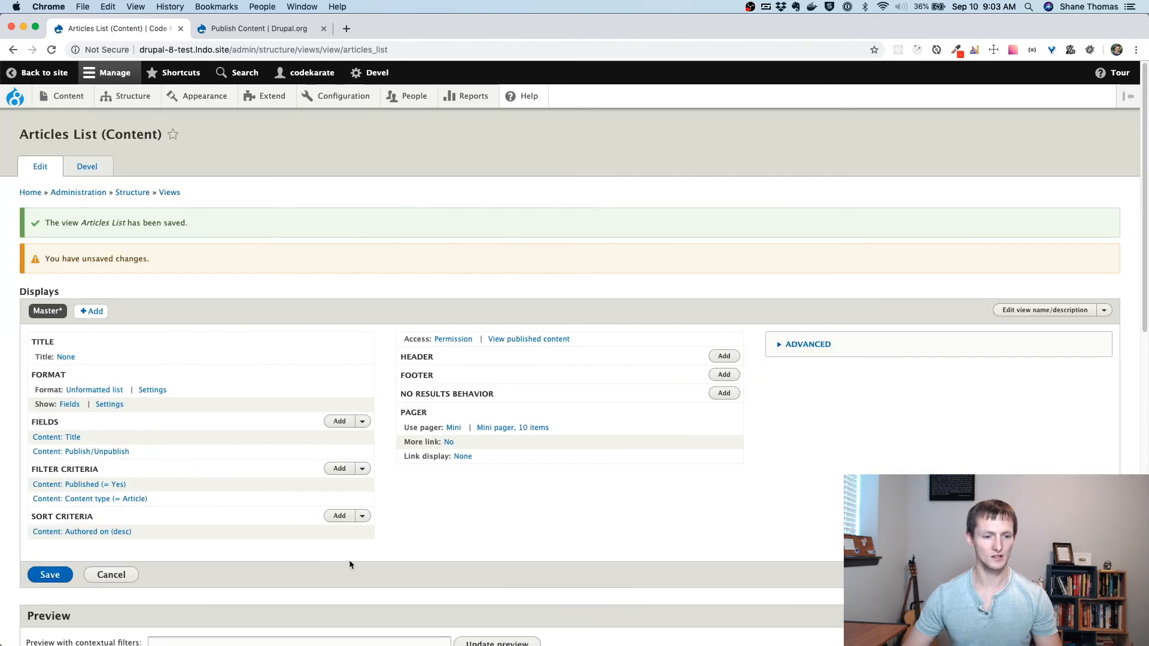
# - Check the preview's Unpublish links under each article, then open the Content menu
pyautogui.scroll(-3)
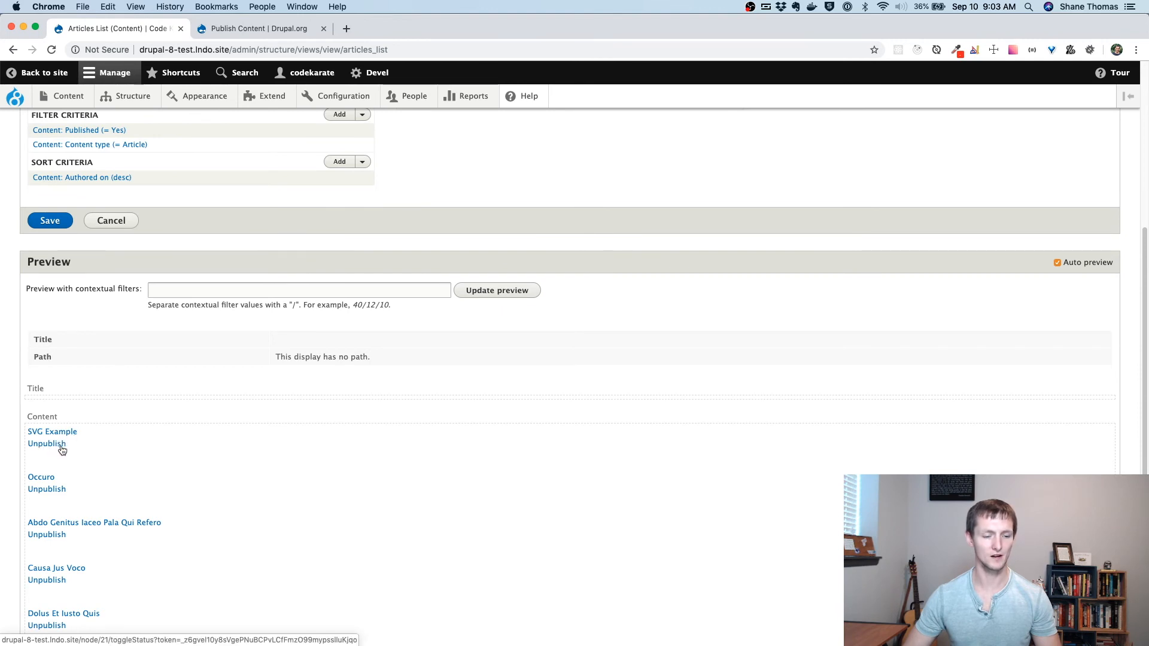
pyautogui.scroll(-3)
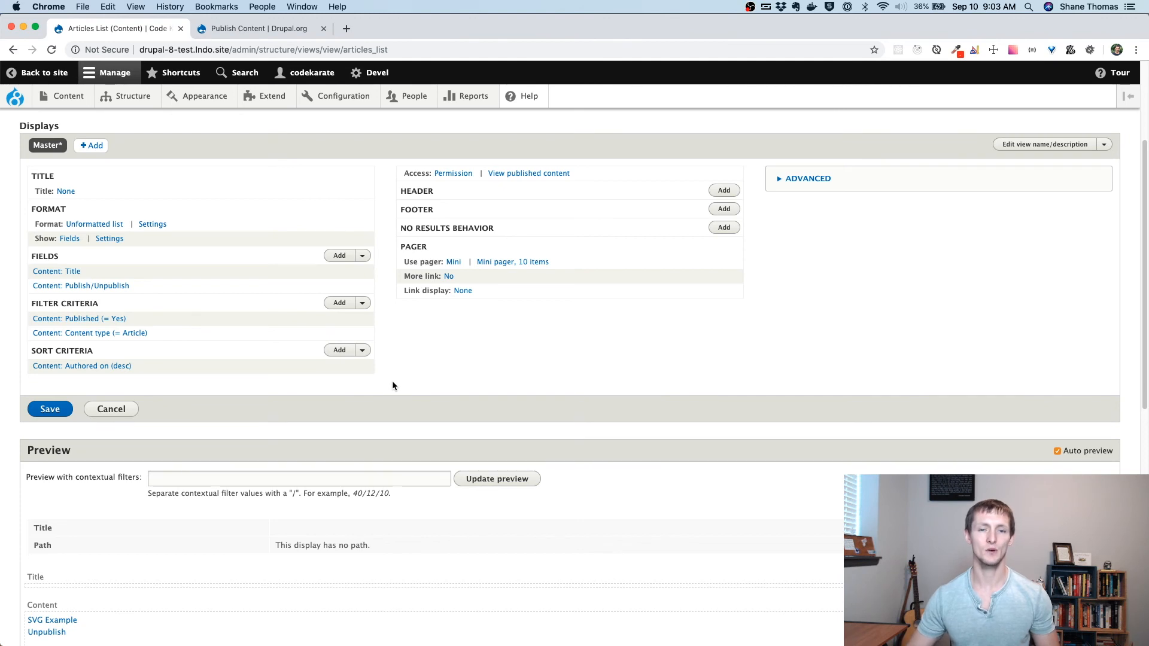
pyautogui.click(69, 96)
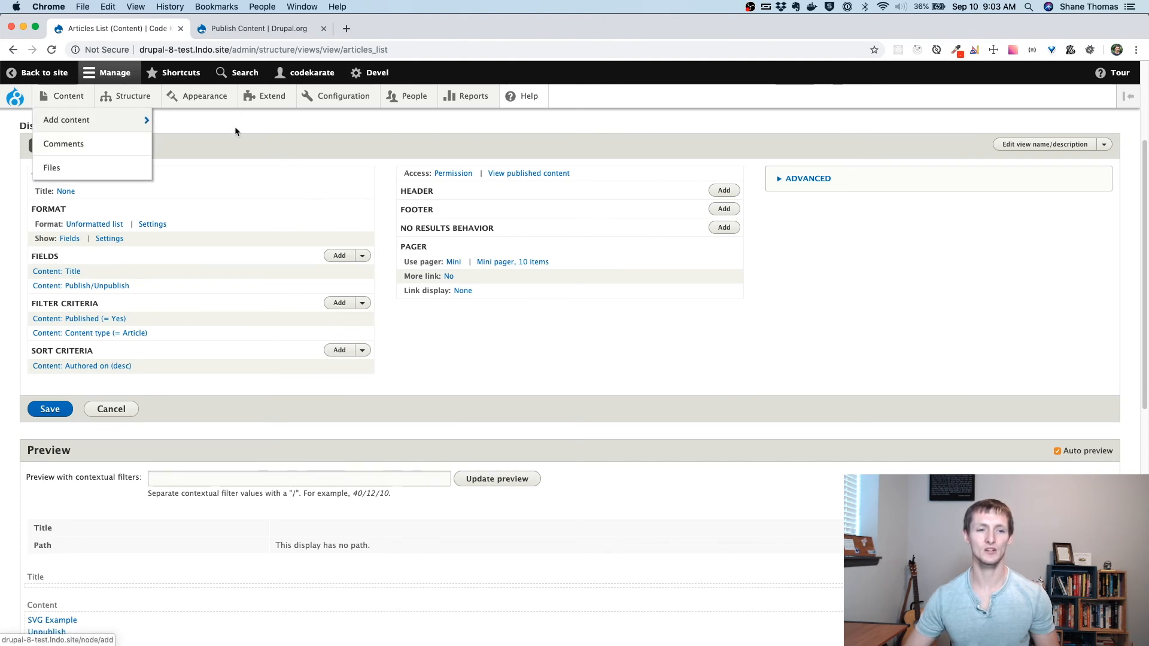